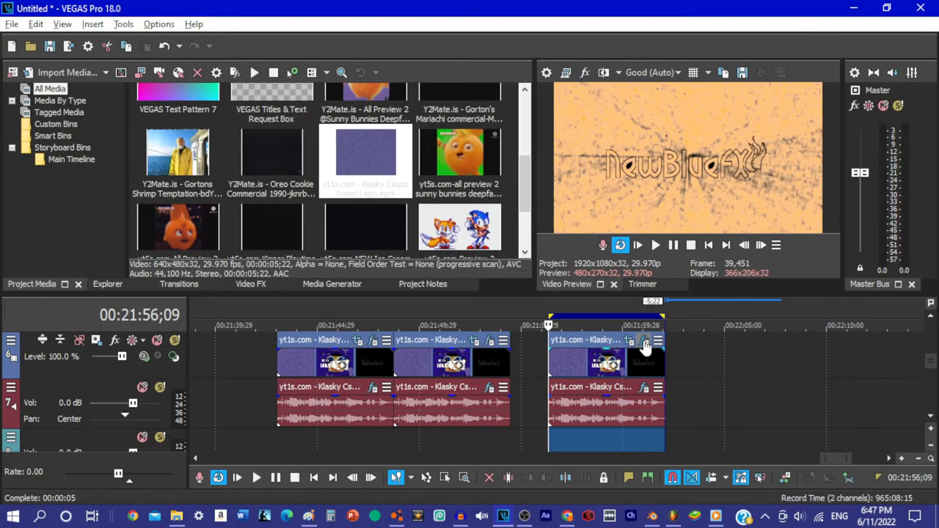
# - Show the logo clip's Video Event FX chain: Starlight, Rays and Gradient Map
pyautogui.click(646, 341)
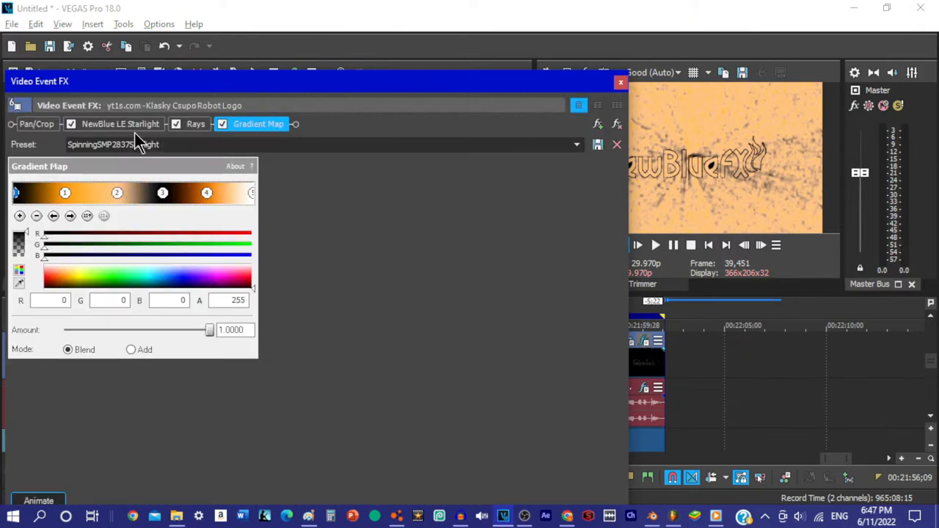
# - Review the NewBlue LE Starlight and Rays effect settings on the logo clip
pyautogui.click(196, 124)
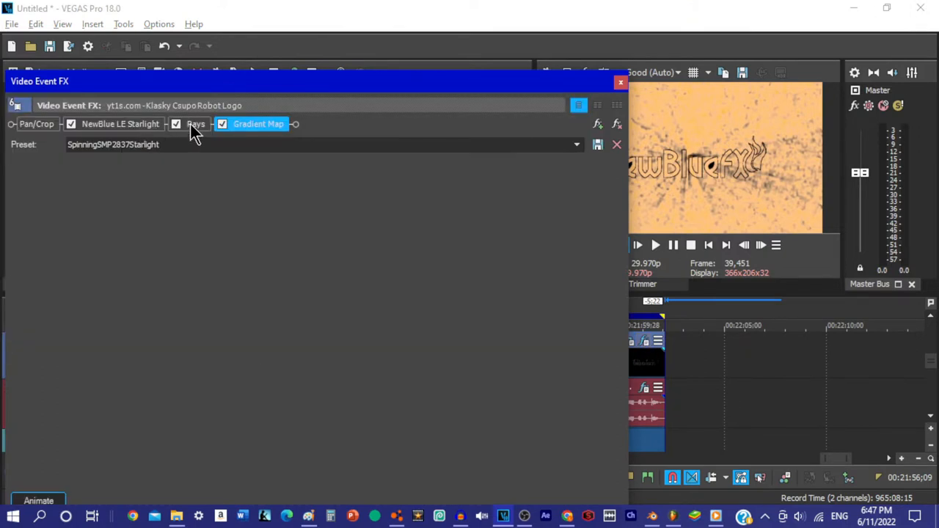
pyautogui.click(119, 123)
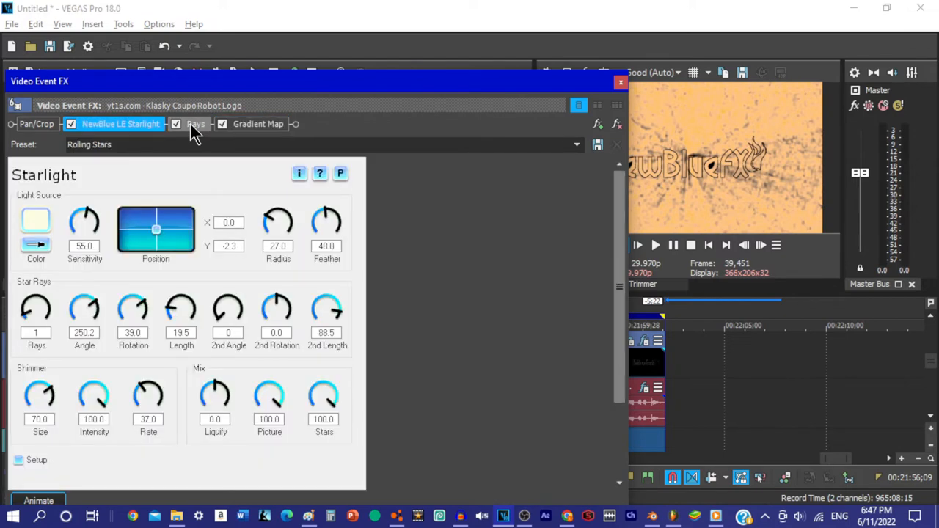
pyautogui.moveTo(200, 131)
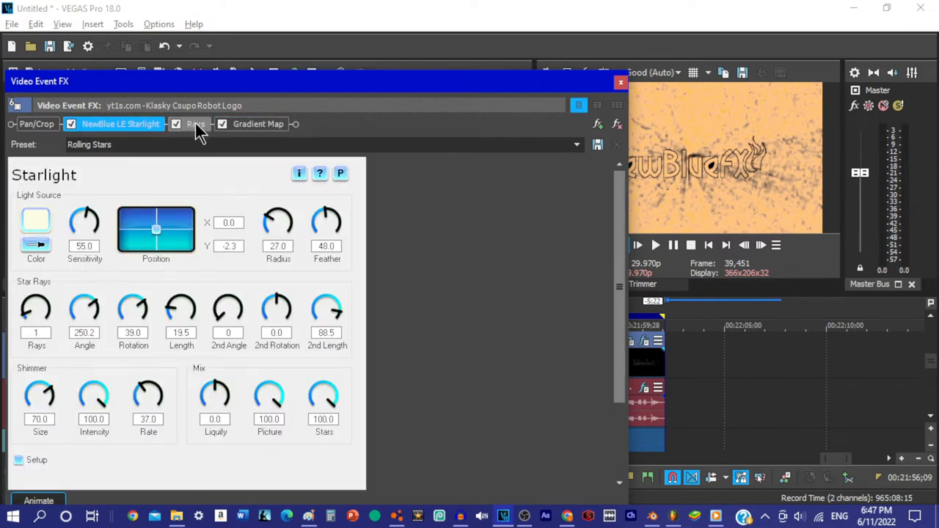
pyautogui.click(195, 123)
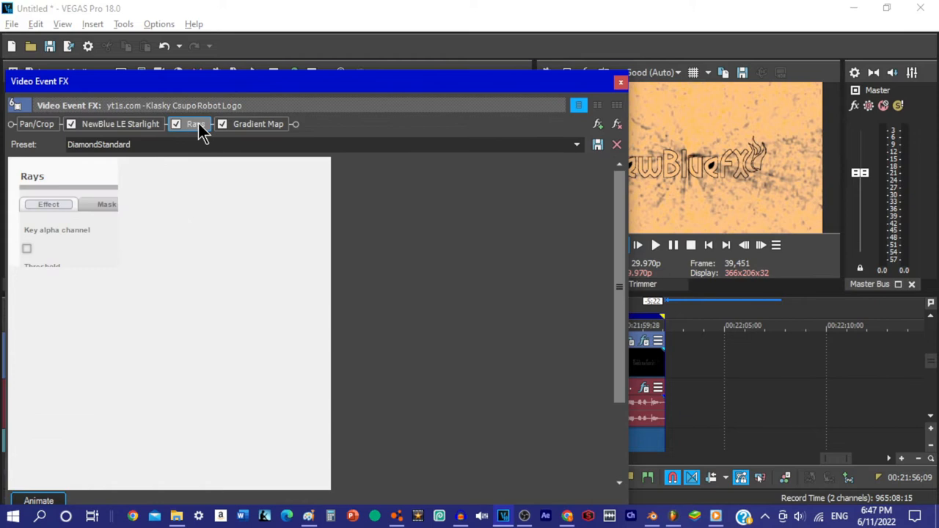
# - Close Video Event FX and show the audio chain with ERZATZ and Vocodex
pyautogui.click(195, 123)
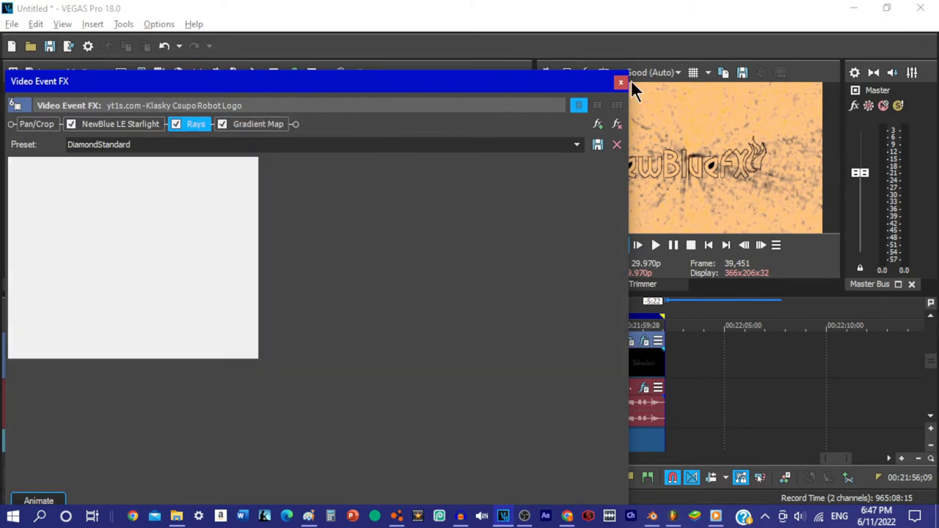
pyautogui.click(618, 82)
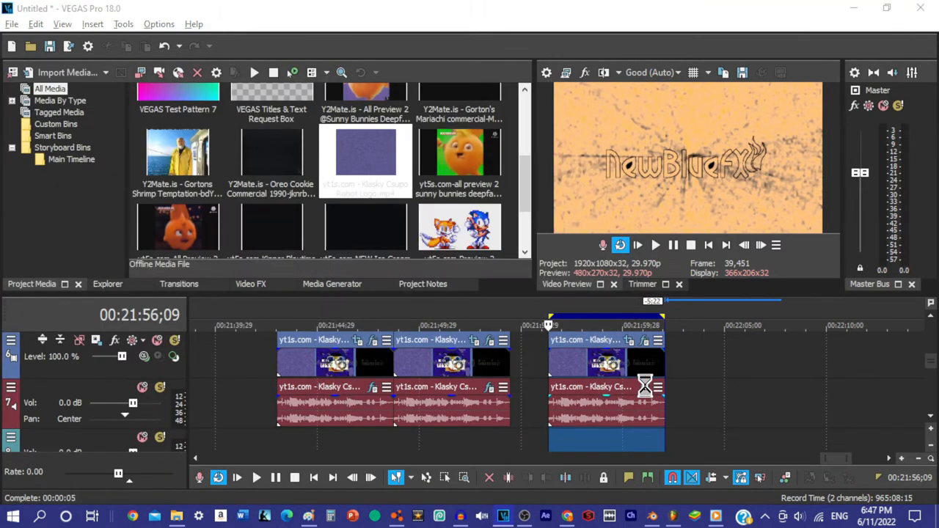
pyautogui.click(642, 387)
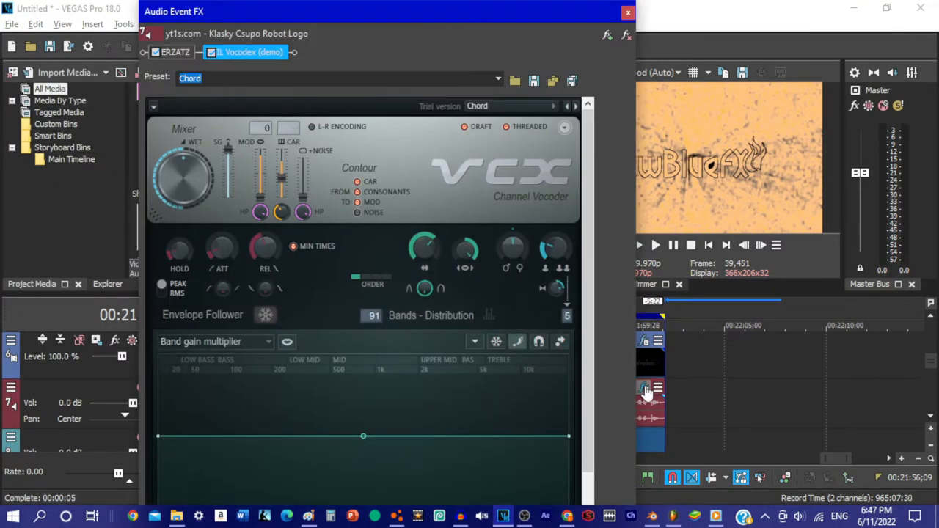
pyautogui.click(174, 52)
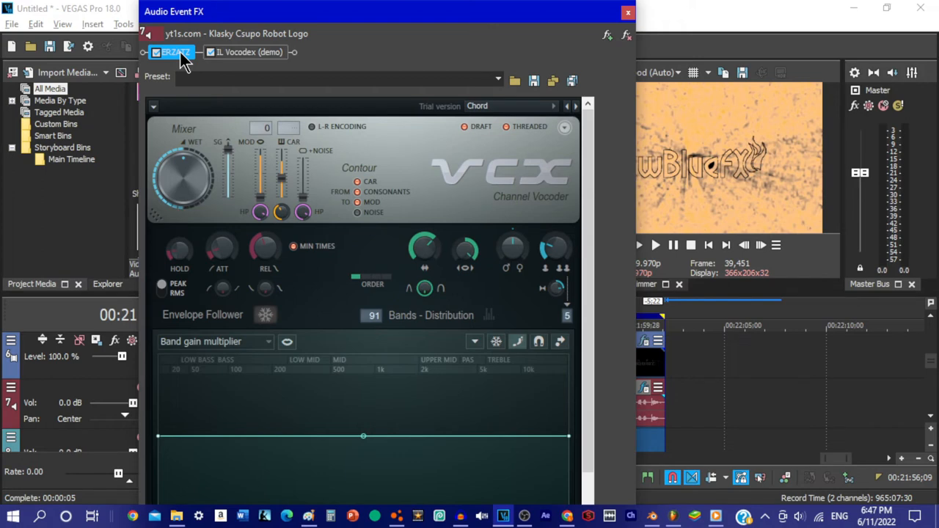
pyautogui.click(176, 52)
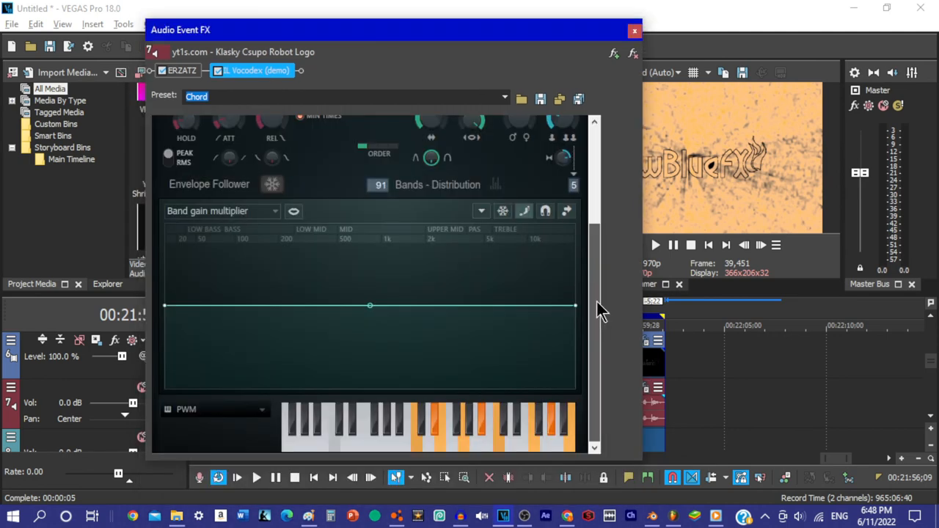
pyautogui.moveTo(613, 316)
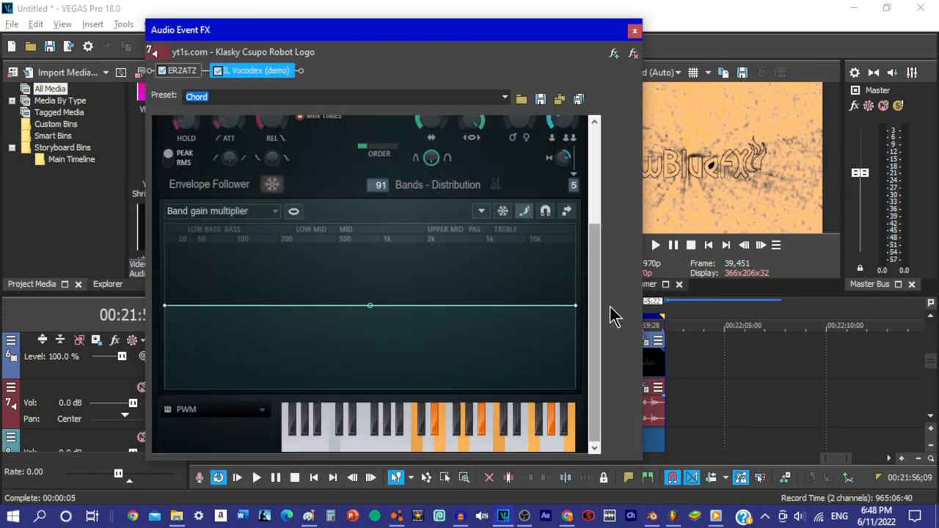